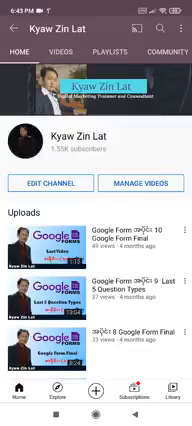
# Browse the channel's Google Forms uploads, then leave YouTube for the home screen.
pyautogui.scroll(-3)
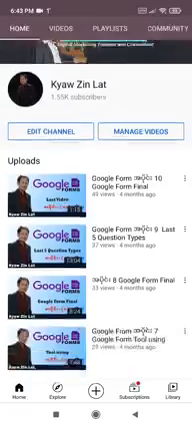
pyautogui.scroll(3)
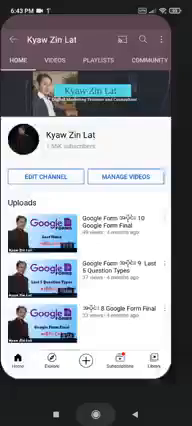
pyautogui.press('Home')
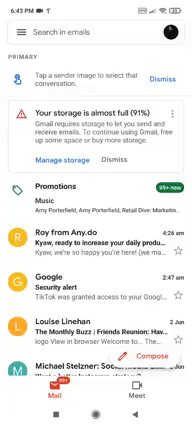
pyautogui.click(172, 25)
pyautogui.write('digitalfacemarketing@')
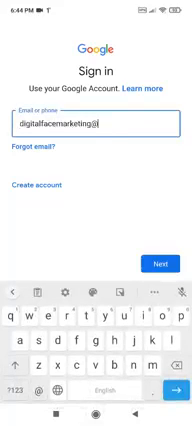
# Create a new Google account named Digital Face Marketing.
pyautogui.click(41, 184)
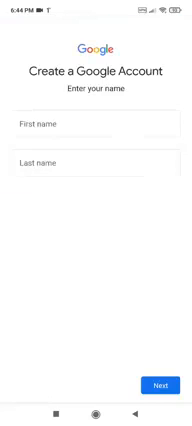
pyautogui.write('Digital')
pyautogui.write('Face')
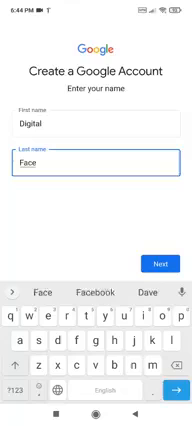
pyautogui.write('Ma')
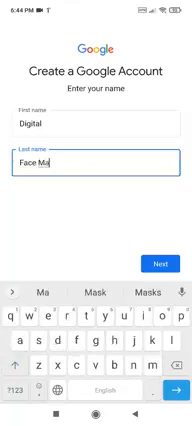
pyautogui.write('rketing')
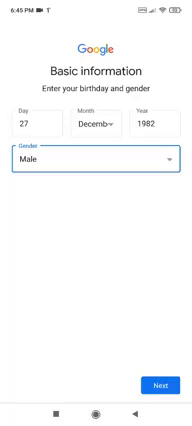
# Submit birthday and gender, then enter the custom address 'digitalfacemkth'.
pyautogui.click(158, 388)
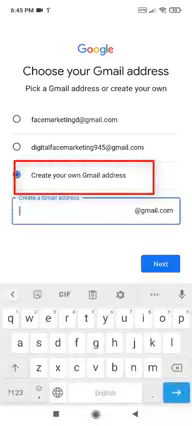
pyautogui.write('digitalfacemkth')
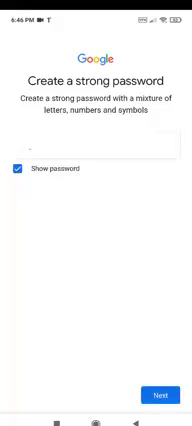
# Submit the new account password and proceed to Privacy and Terms.
pyautogui.click(96, 145)
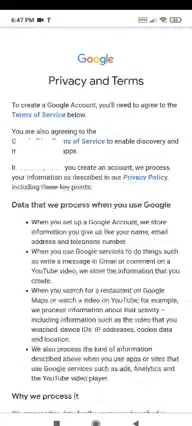
# Scroll through Privacy and Terms to accept and add the account.
pyautogui.scroll(-3)
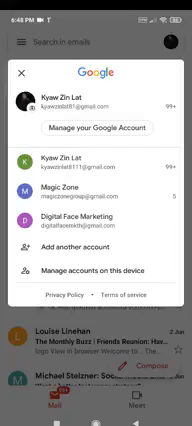
# Switch Gmail to Digital Face Marketing and verify it is the active account.
pyautogui.click(18, 28)
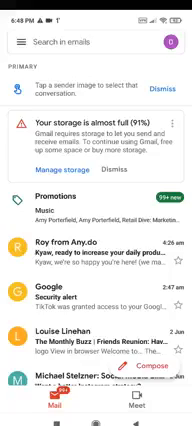
pyautogui.click(174, 32)
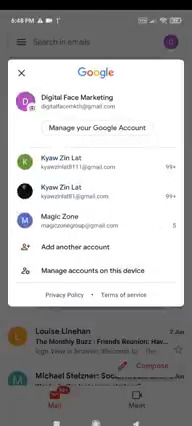